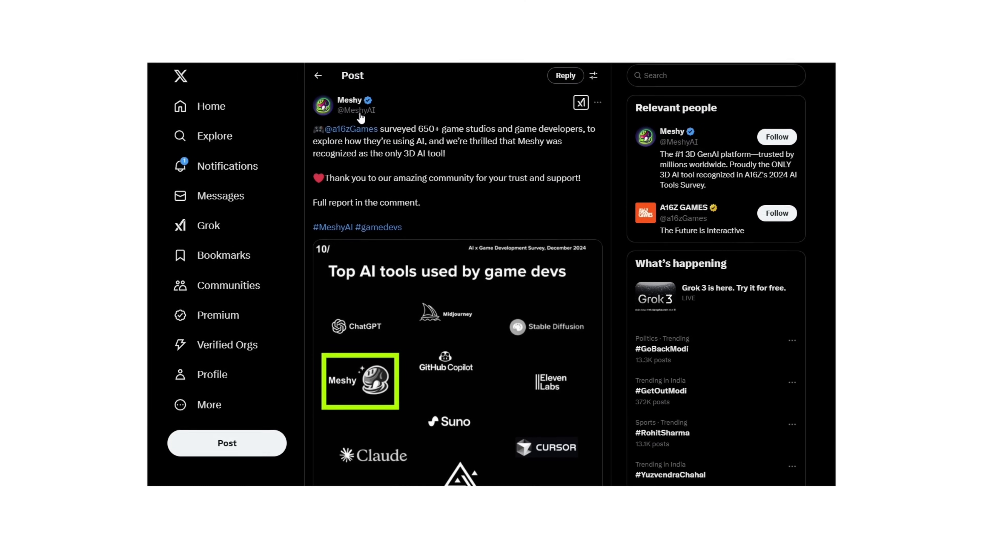
mouse_move(350, 129)
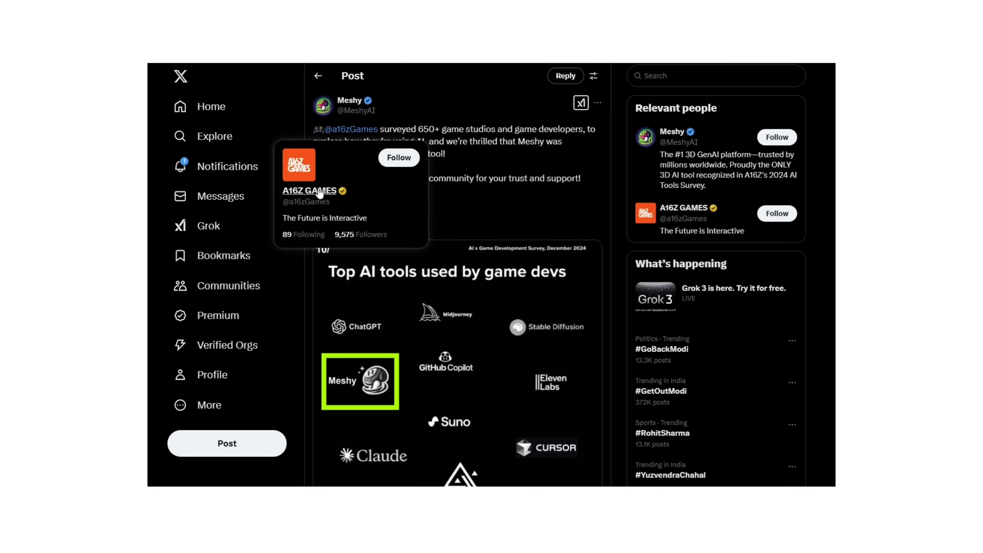
Step: Generate four drafts from the 'Battle-worn sci-fi helmet' prompt and open the draft set for review
scroll("down", 3)
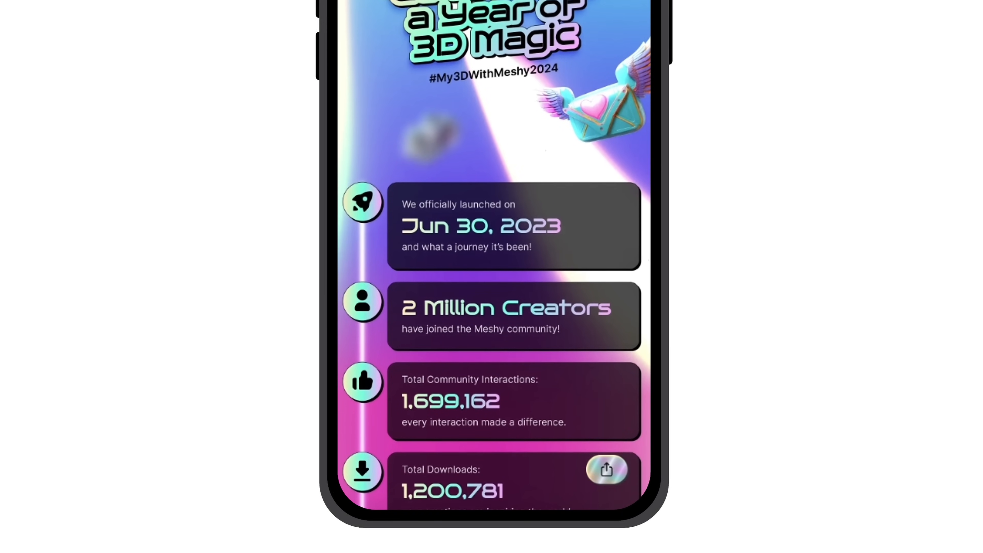
scroll("down", 3)
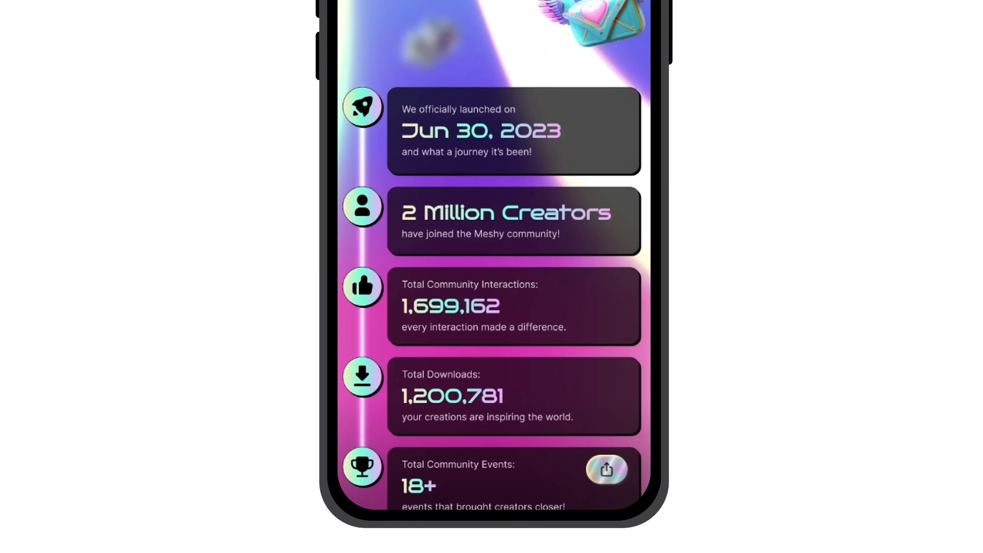
scroll("down", 3)
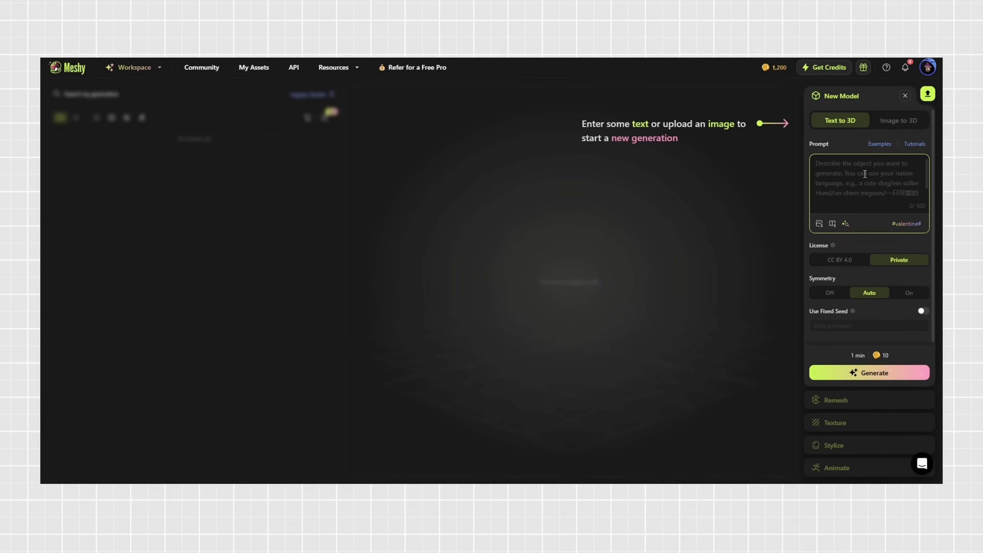
type("Battle-worn sci-")
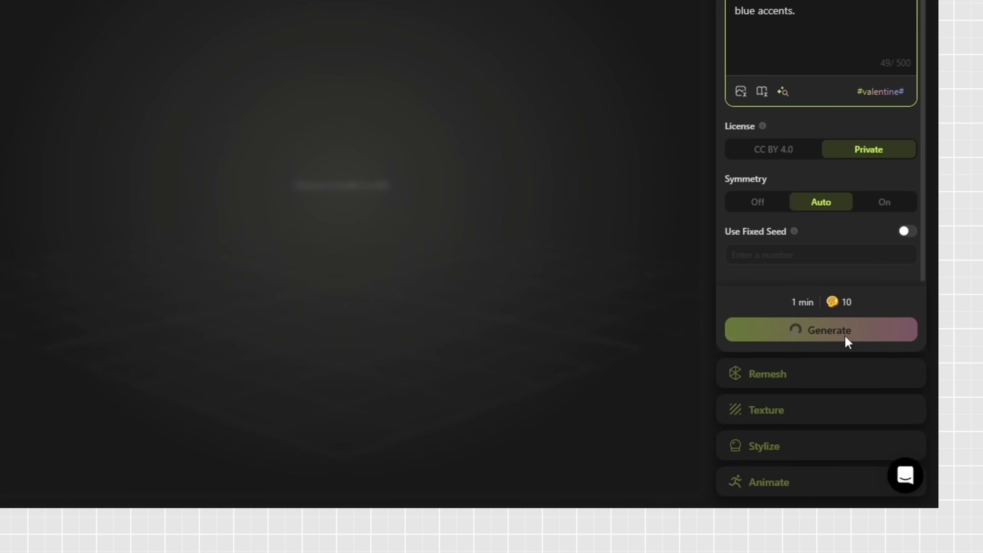
left_click(820, 330)
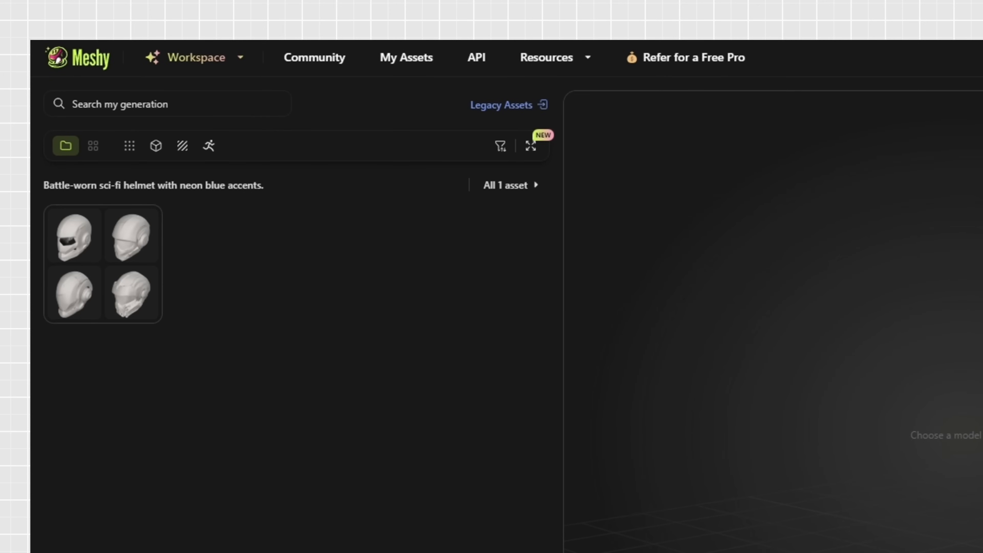
mouse_move(102, 263)
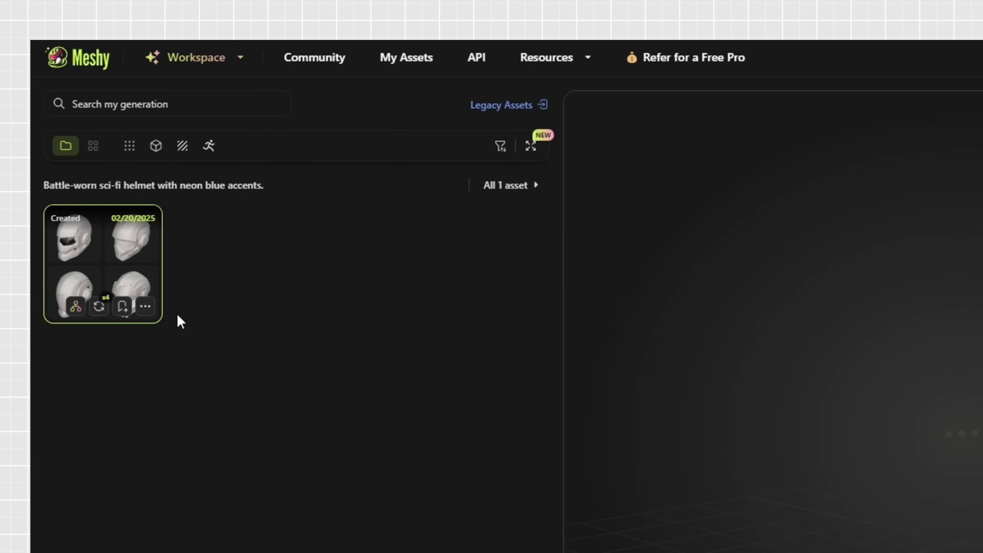
left_click(102, 263)
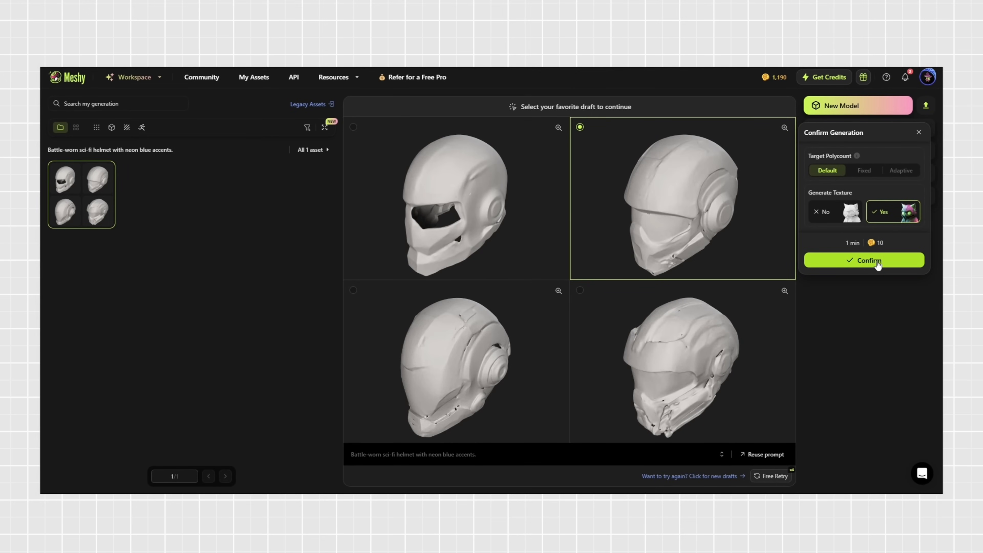
Step: Confirm the chosen helmet draft with Generate Texture set to Yes
left_click(863, 260)
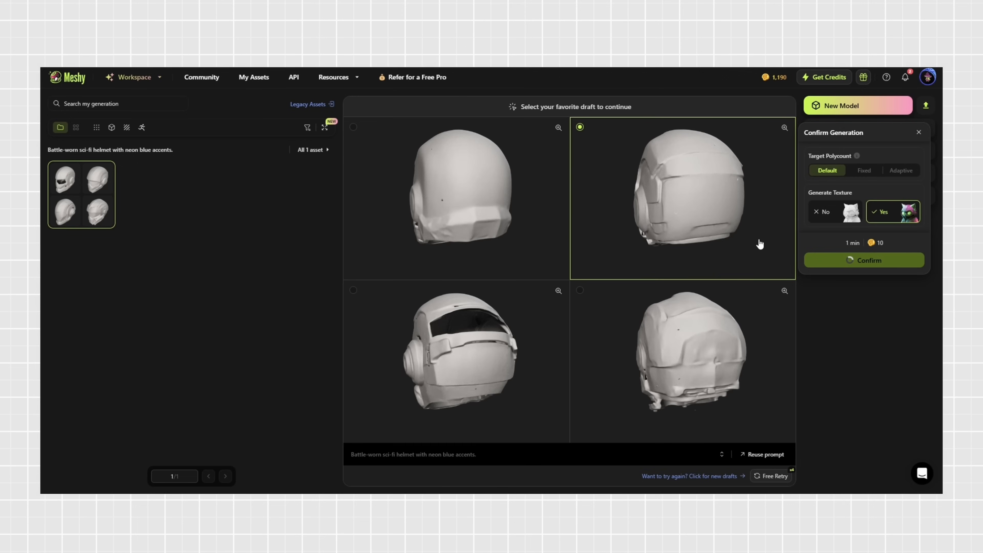
left_click(863, 260)
type("Basketball, Top-down spotlight casting a dramatic effect, illuminating only the upper")
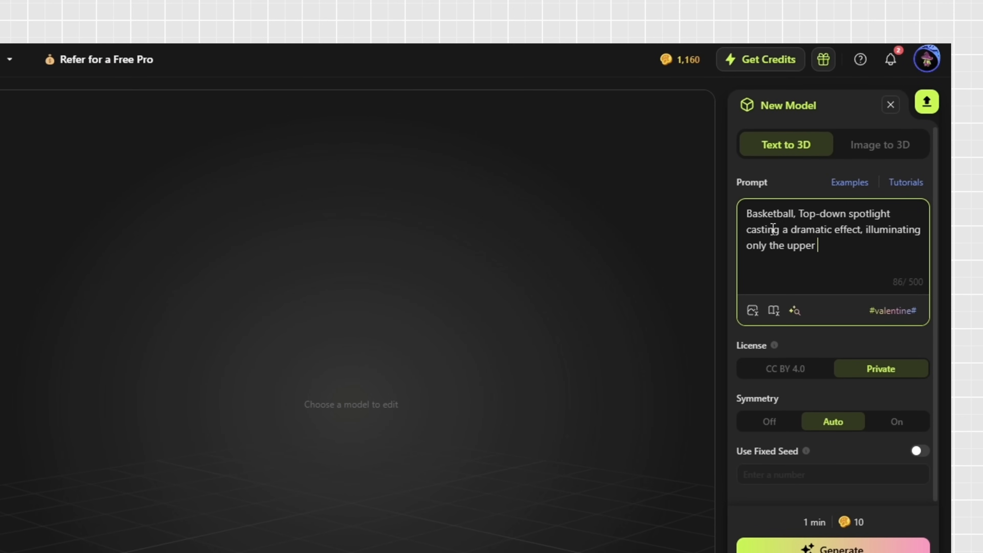
Step: Generate basketball drafts from the top-down spotlight prompt and confirm a textured model from one draft
type("part of the model.")
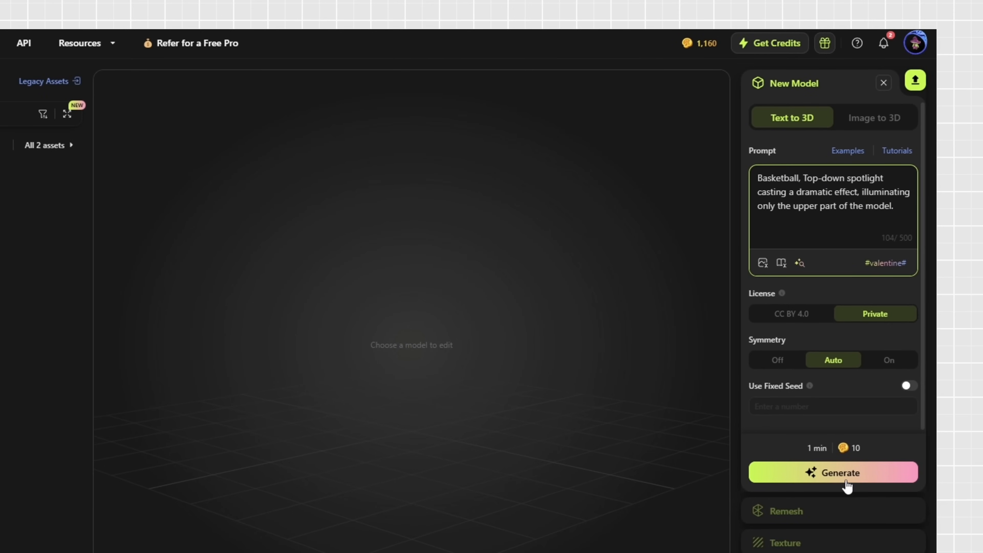
left_click(833, 472)
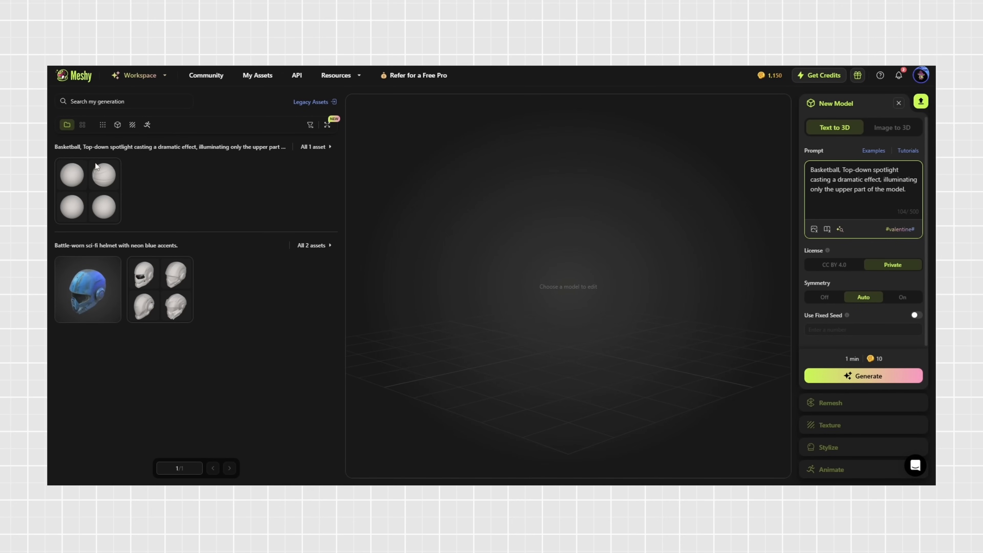
left_click(72, 175)
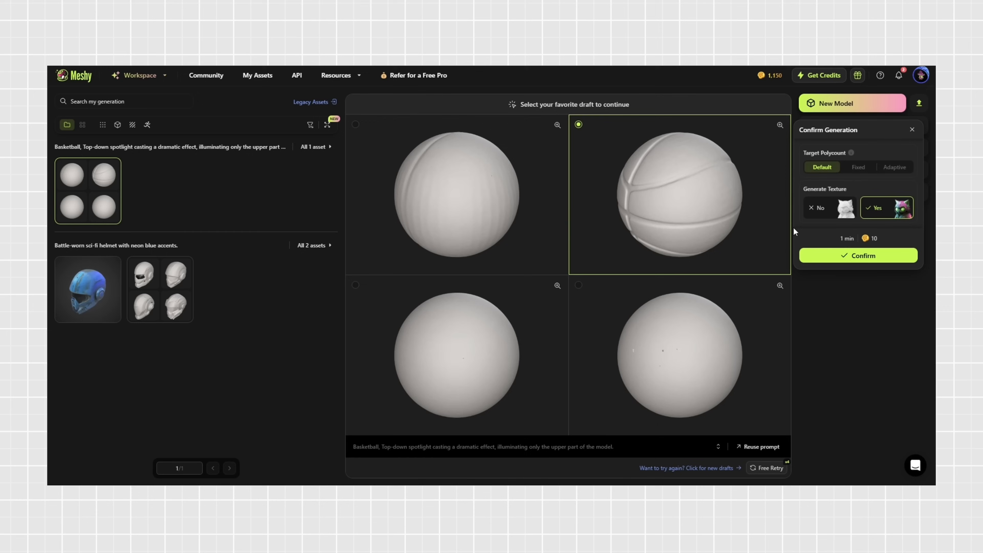
left_click(857, 255)
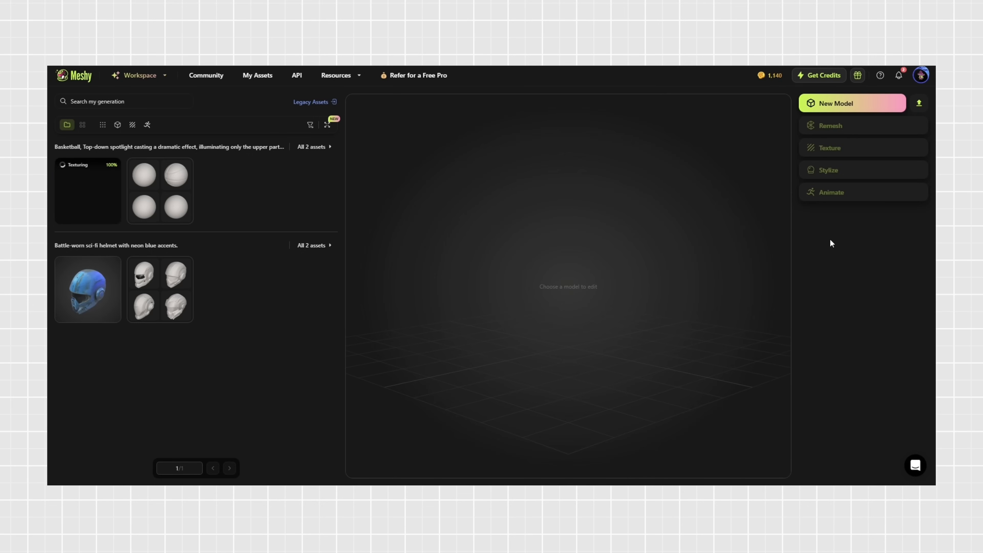
Step: Inspect the finished textured basketball, start a new model, and go to the Community page
left_click(87, 190)
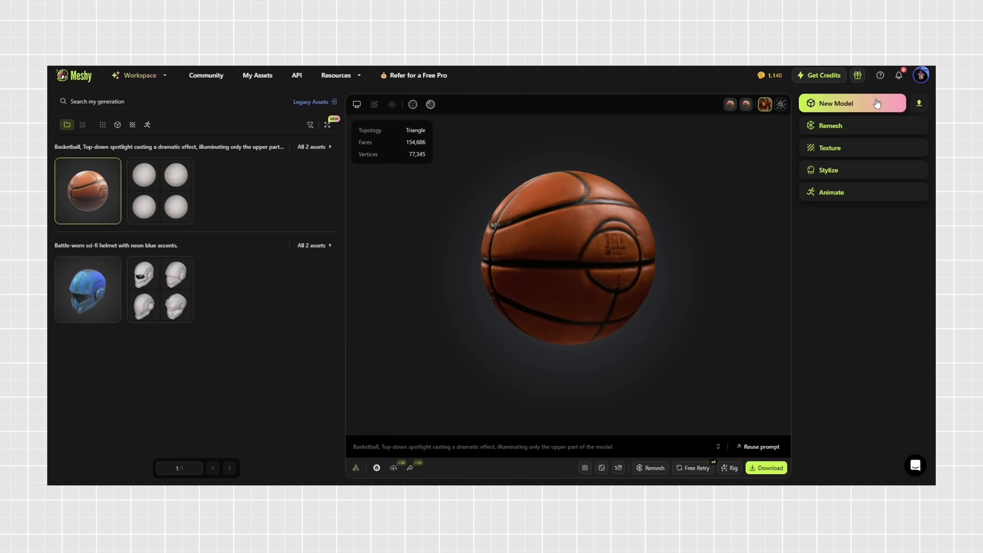
left_click(853, 103)
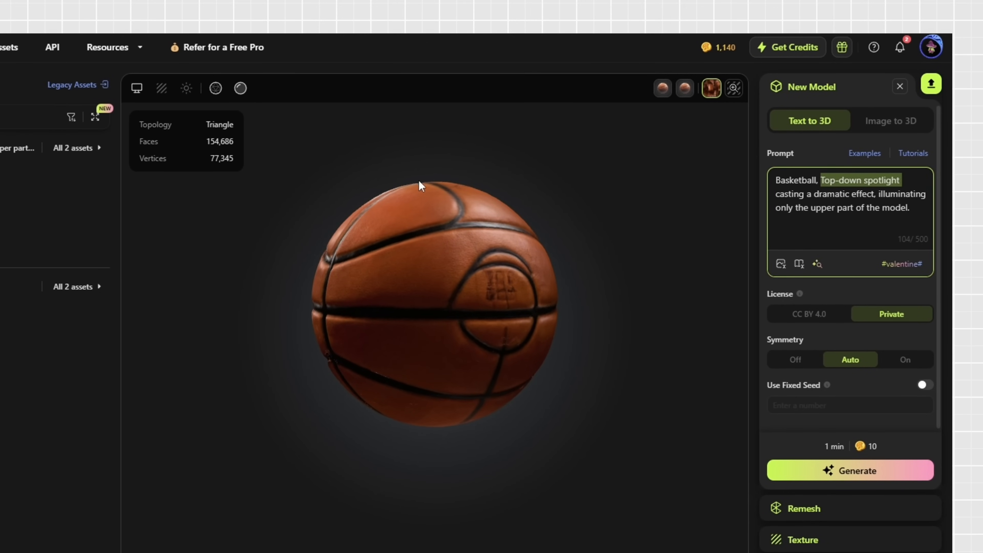
left_click_drag(420, 186, 336, 317)
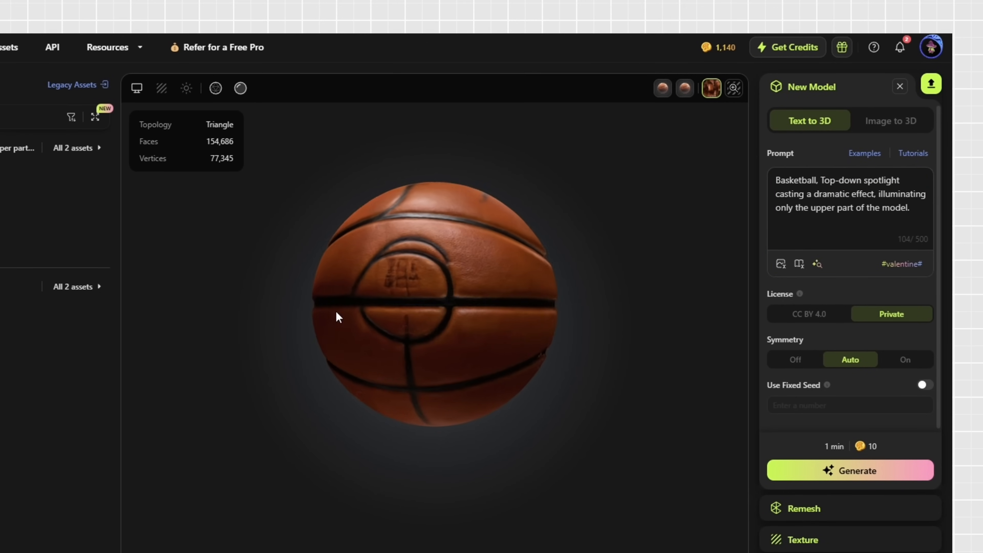
left_click(209, 87)
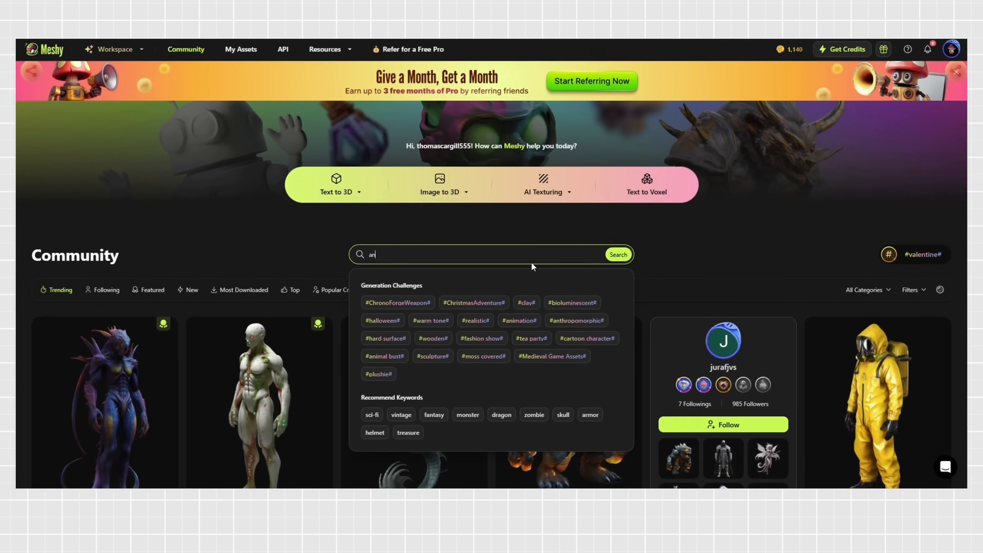
Step: Search the community gallery for 'anthropomorphic doberman'
type("anthropomorphic do")
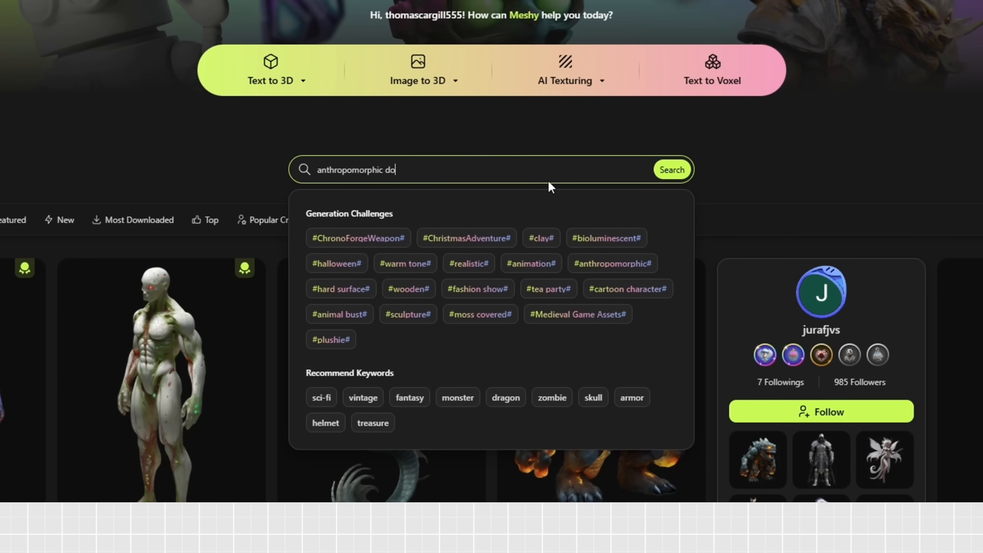
type("berman")
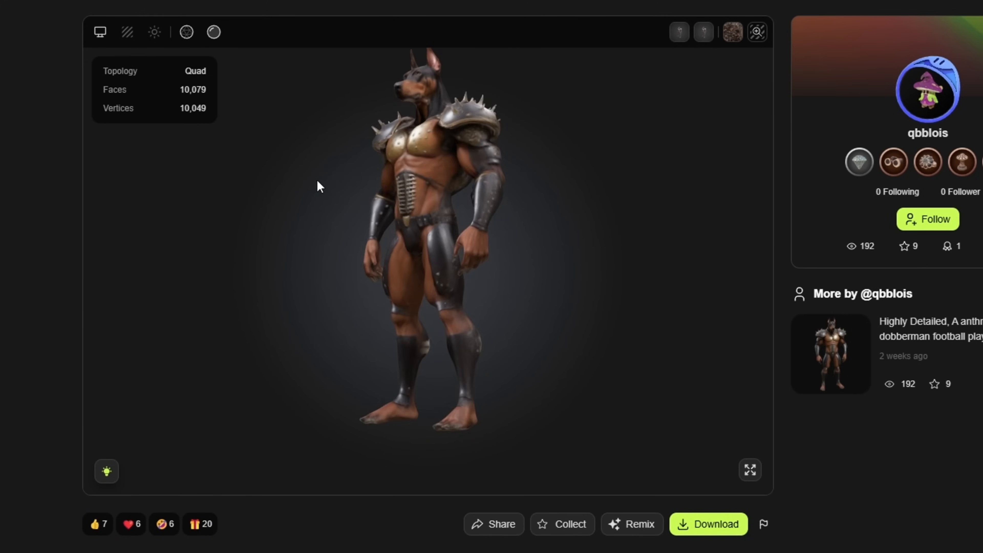
Step: Turn the armored Doberman warrior to face front and start a Remix of it
left_click_drag(320, 185, 470, 186)
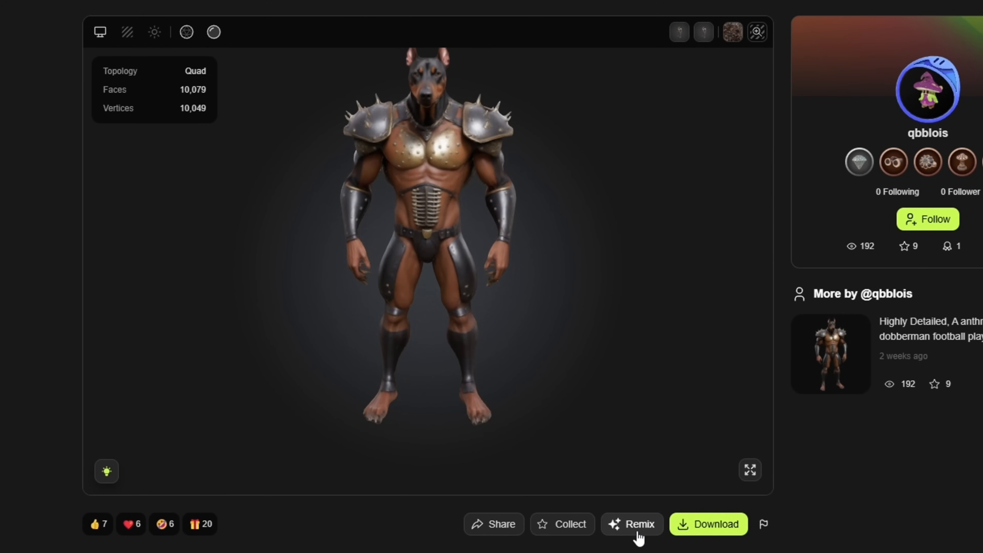
left_click(632, 525)
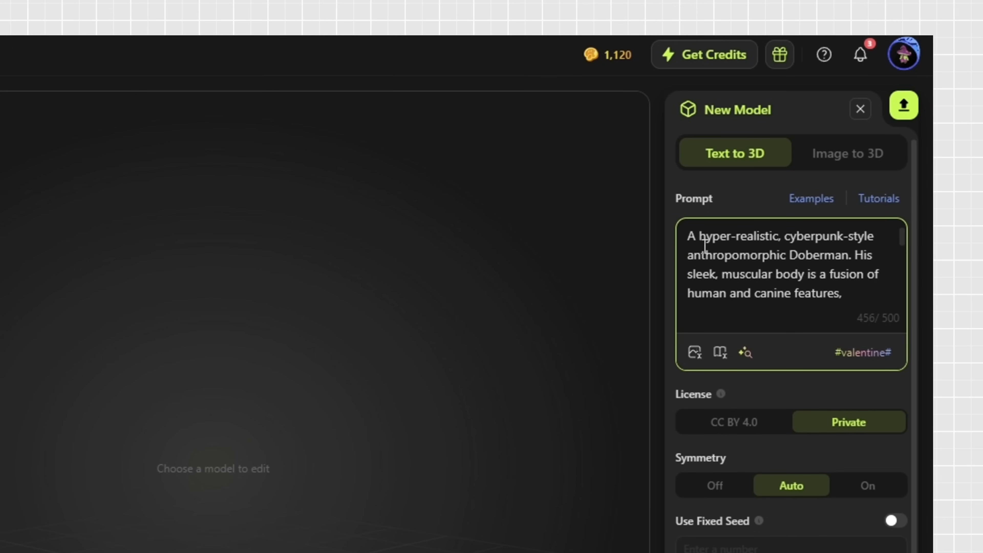
Step: Review the prefilled cyberpunk anthropomorphic Doberman prompt and start generating its drafts
left_click_drag(687, 236, 850, 255)
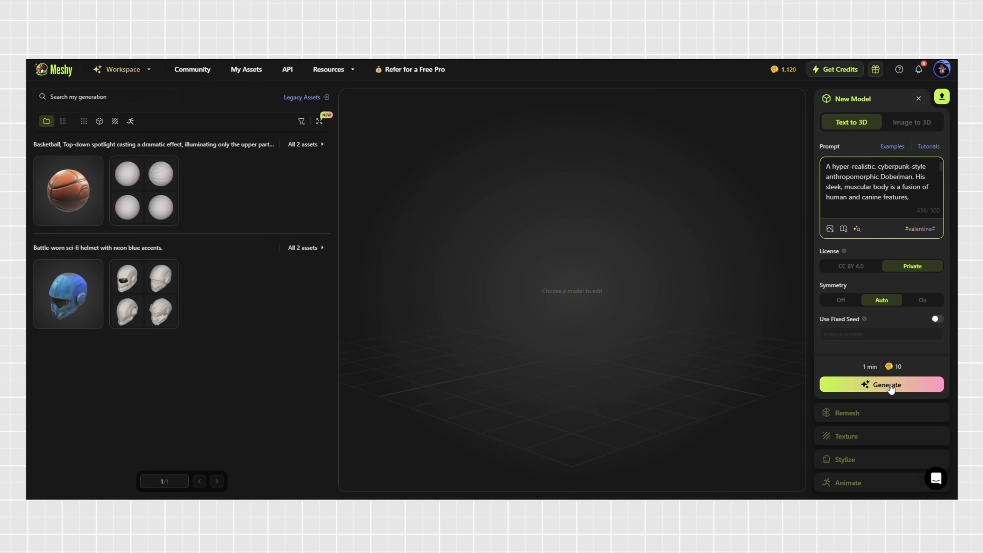
left_click(880, 384)
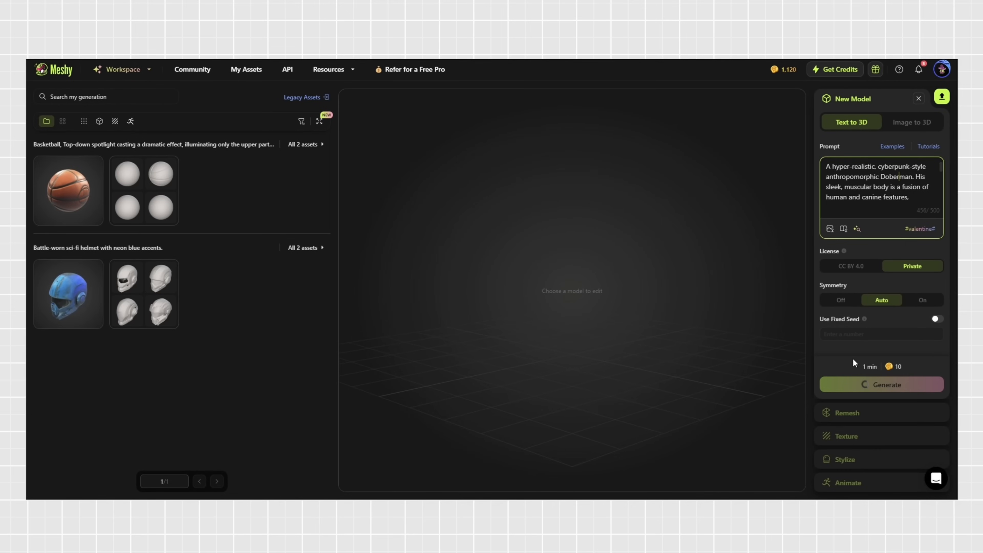
left_click(880, 384)
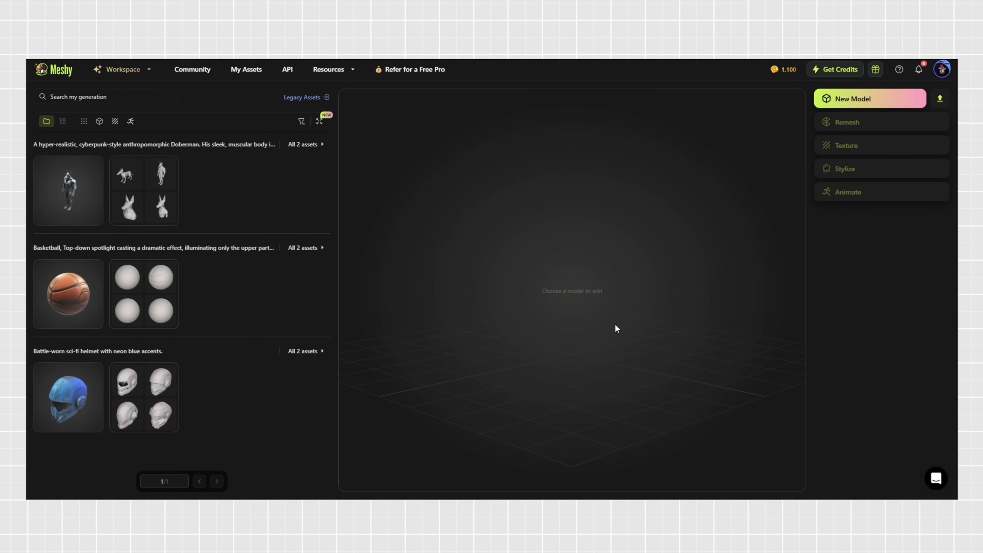
Step: Open the cyberpunk Doberman model and enter AI Texture Editing to mark its feet
left_click(68, 191)
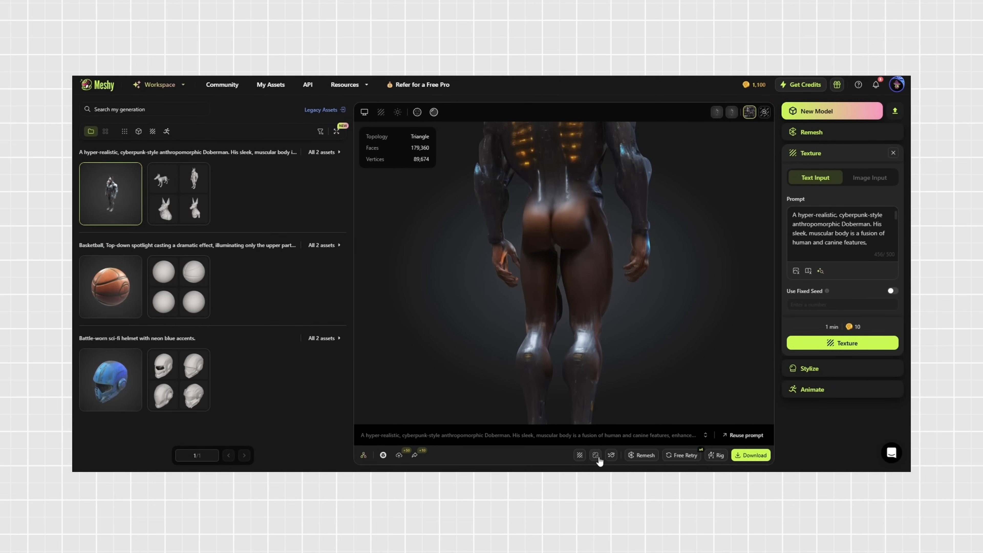
left_click(595, 455)
type("Glowing neon blue LED p")
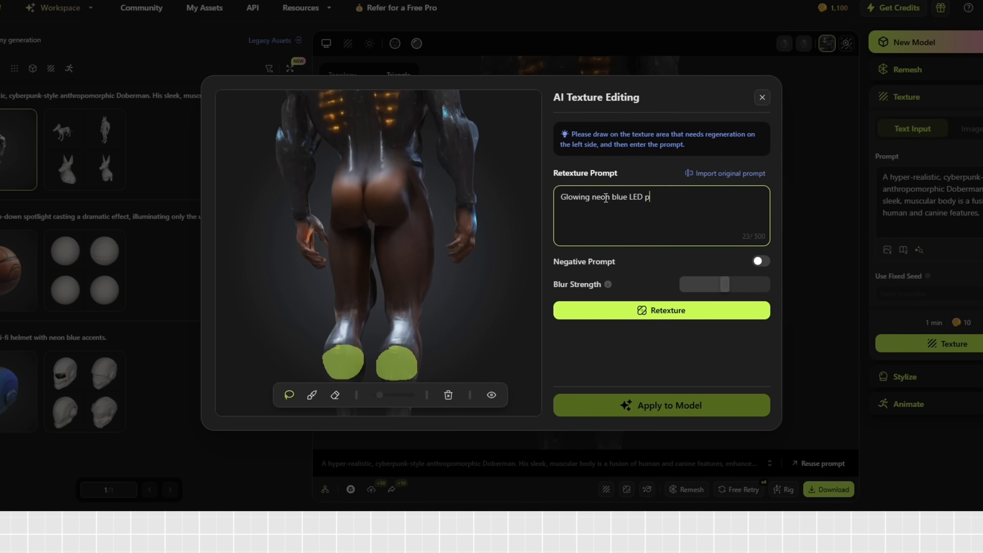
Step: Retexture the marked feet with 'Glowing neon blue LED pattern', preview results and apply one to the model
type("attern")
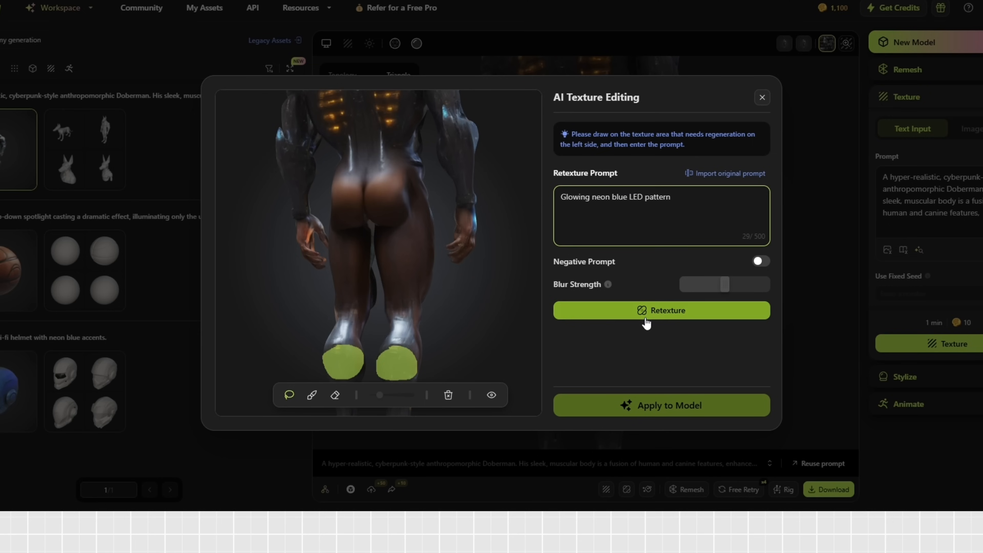
left_click(661, 310)
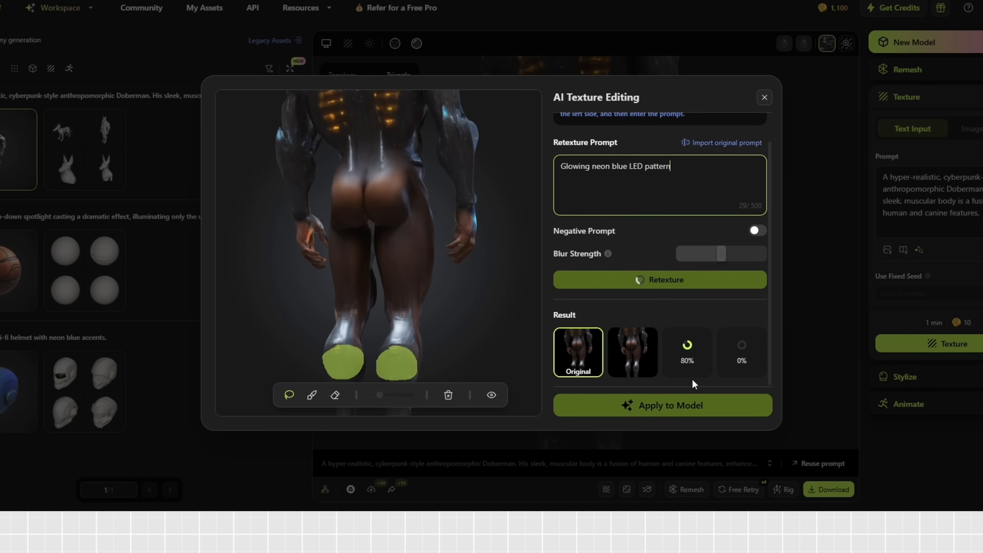
left_click(632, 351)
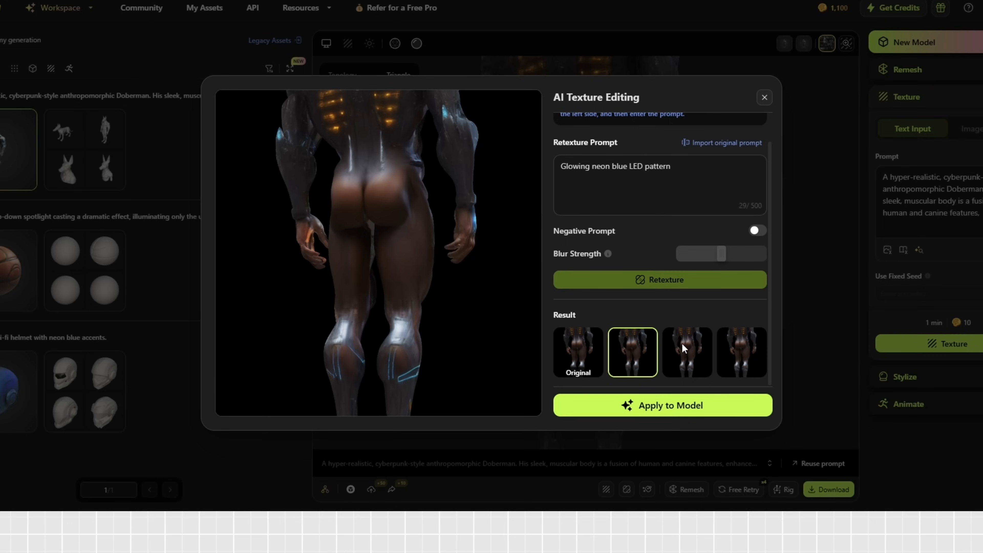
left_click(742, 352)
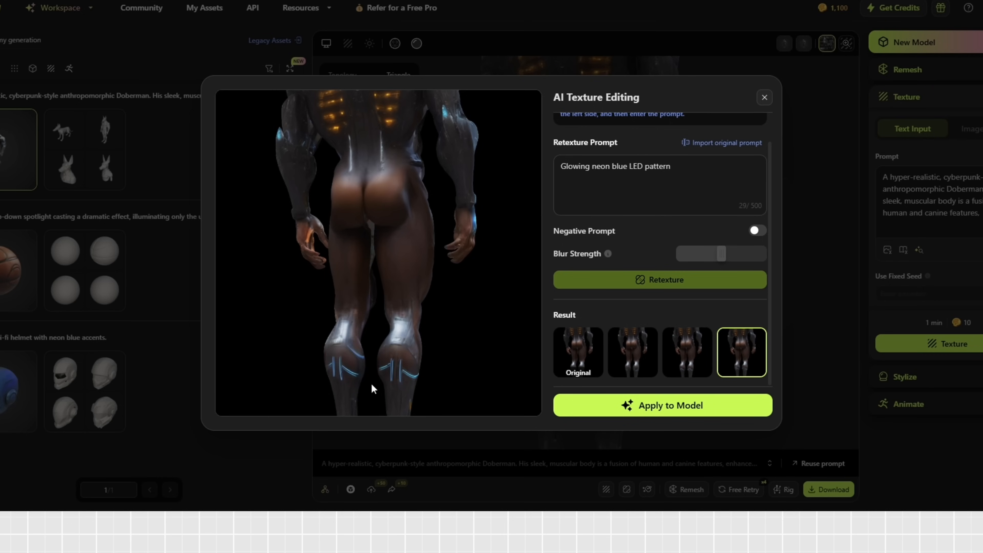
left_click(764, 97)
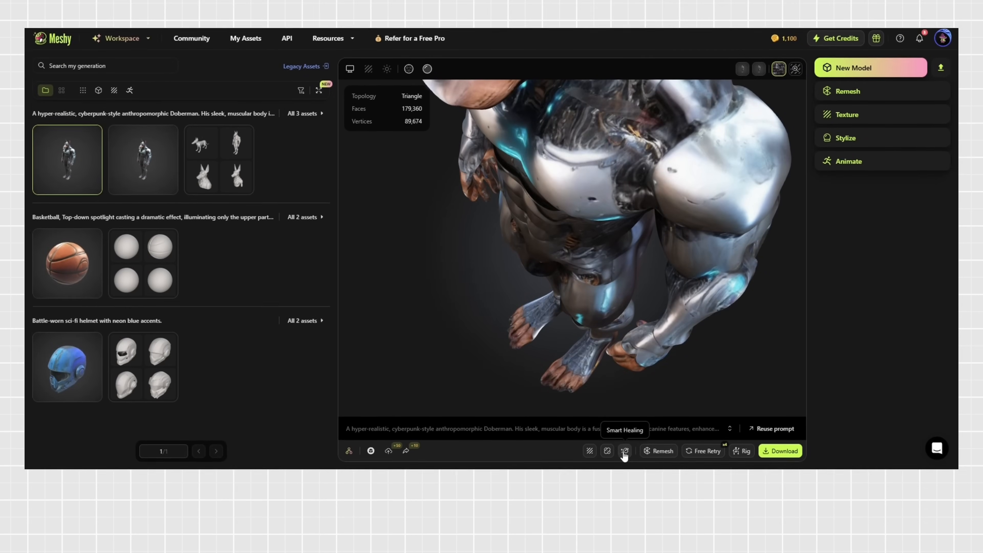
Step: Run Smart Healing on the retextured cyberpunk Doberman
left_click(625, 451)
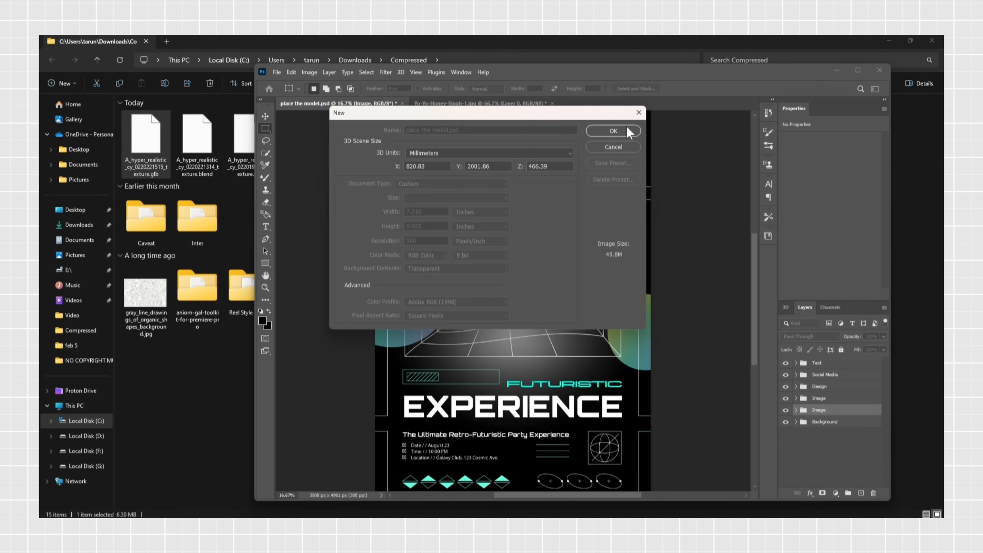
Step: Accept the New 3D scene settings for the Doberman .glb layer and maximize the Photoshop window
left_click(613, 131)
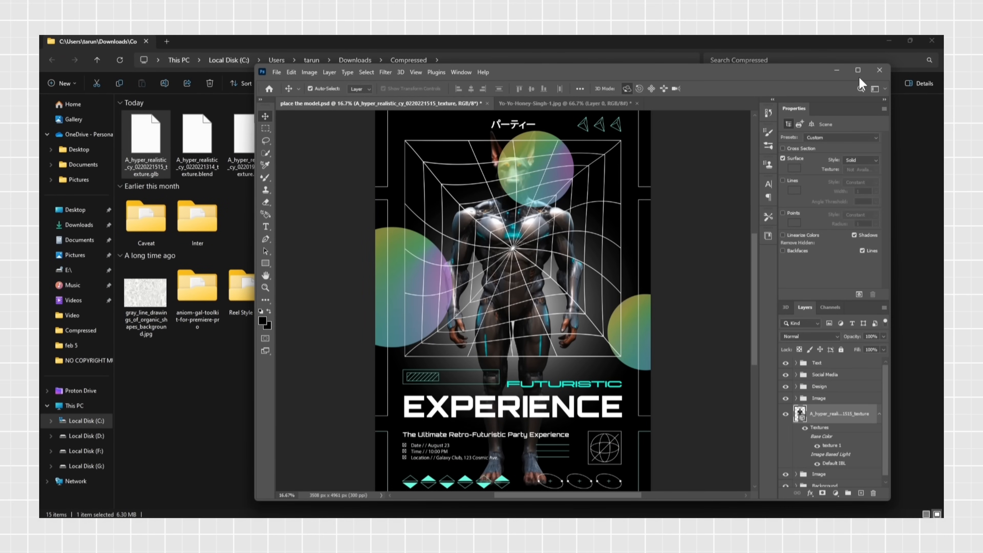
left_click(861, 69)
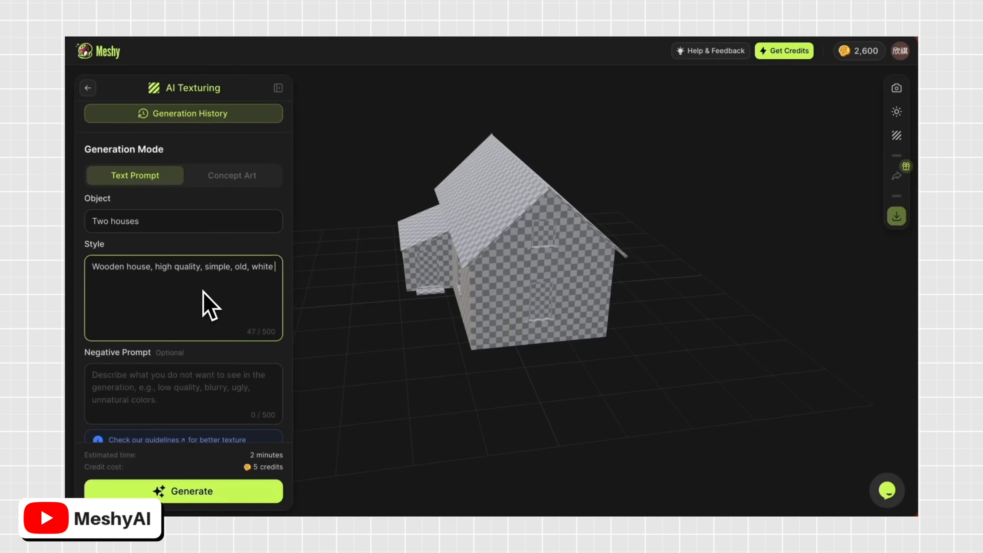
Step: Enter the house texture prompt text, including 'high quality,' as part of the wooden-house style
type("P")
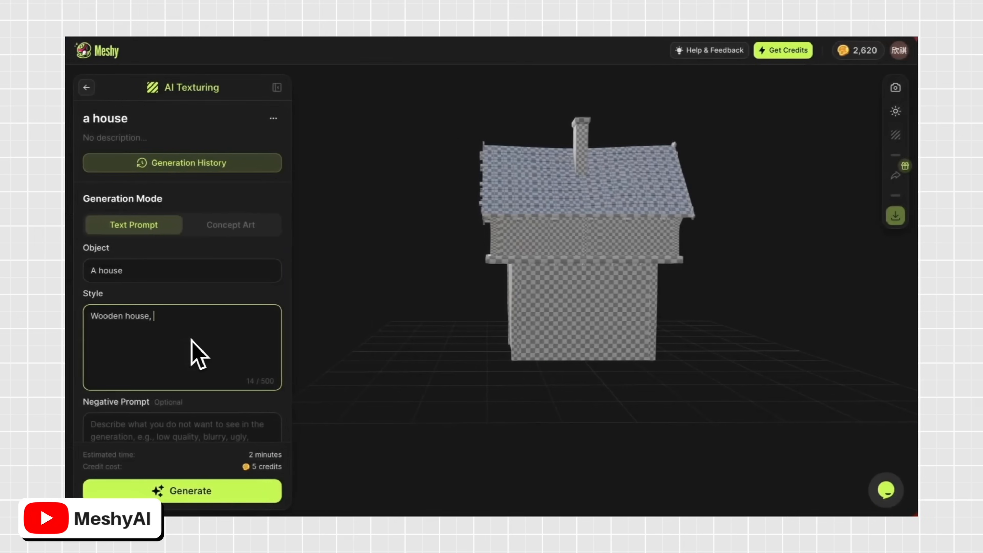
type("high quality,")
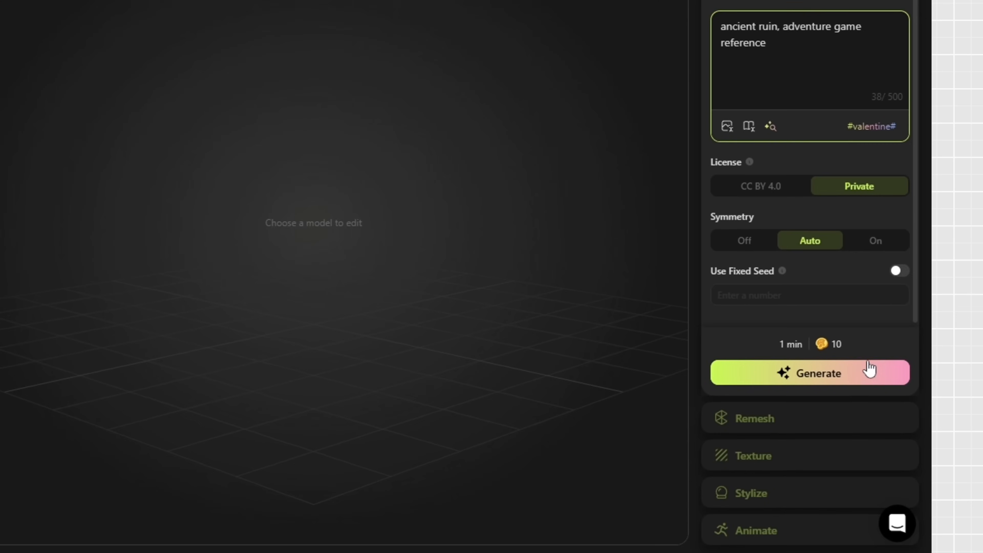
Step: Generate the 'ancient ruin, adventure game reference' drafts and confirm the fourth draft with Generate Texture on Yes
left_click(815, 372)
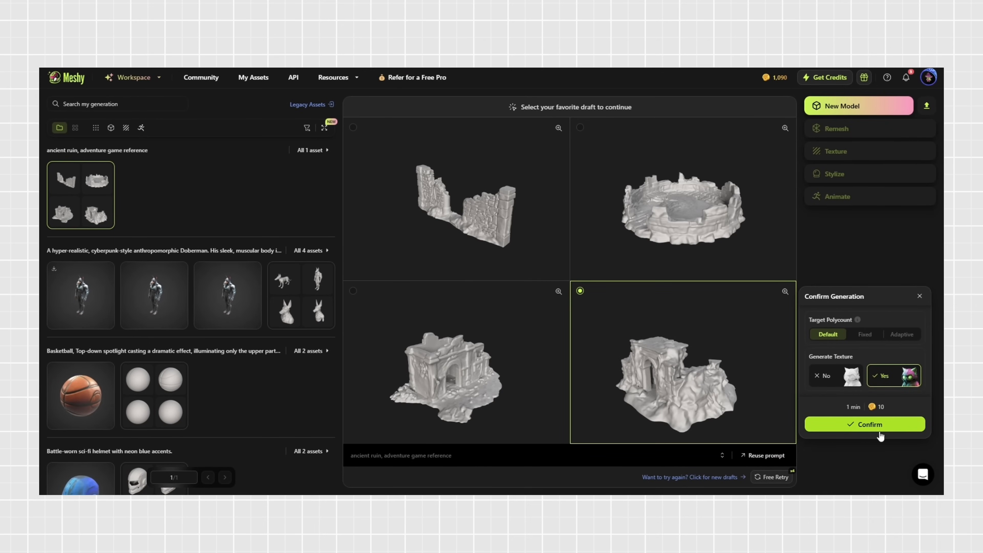
left_click(863, 424)
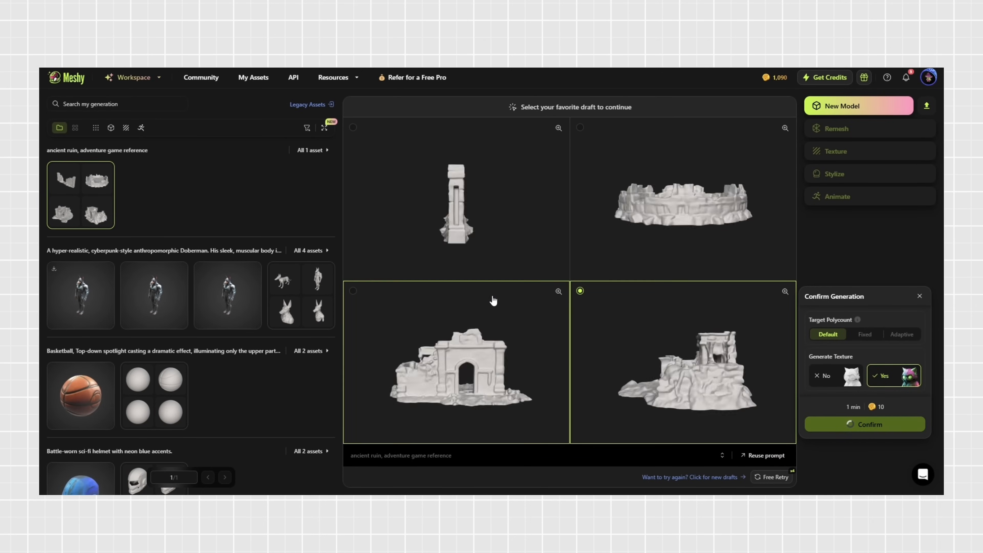
left_click(864, 424)
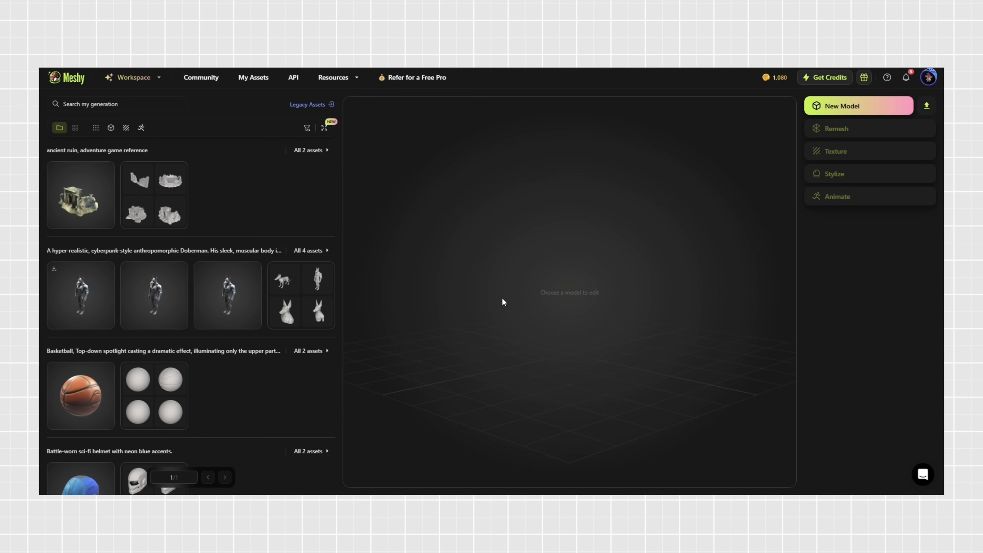
Step: View the textured mossy stone ruin, orbiting it around to face its arched entrance
left_click(80, 195)
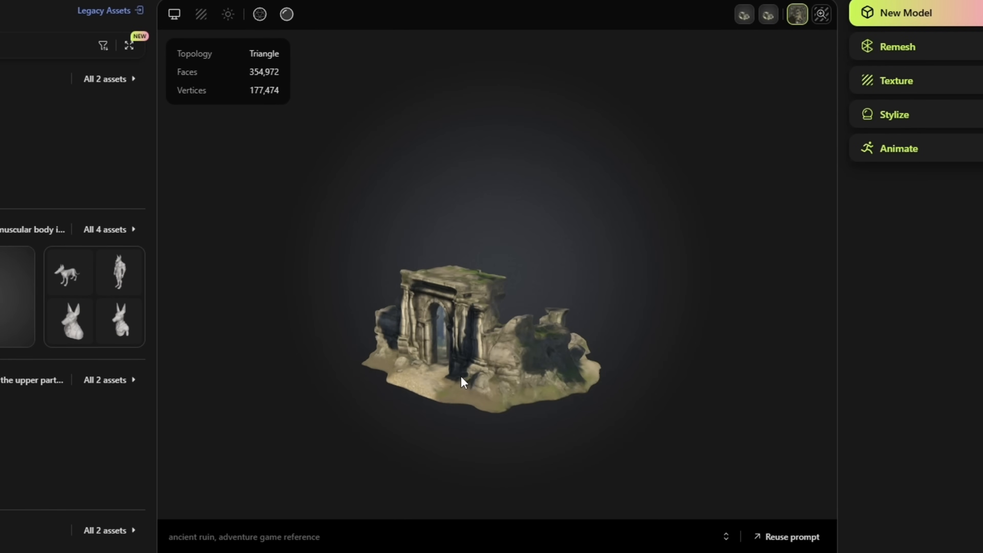
left_click_drag(461, 383, 680, 404)
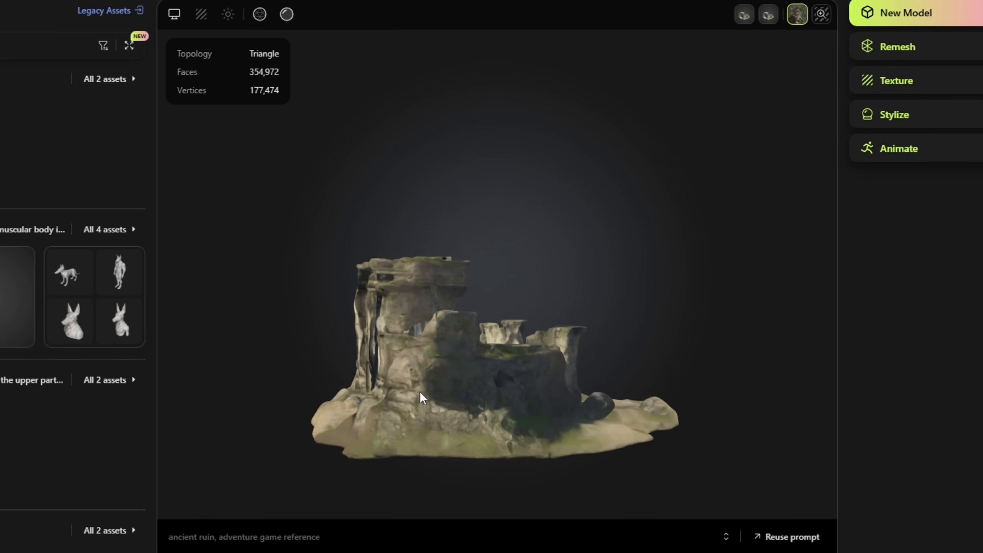
left_click_drag(422, 398, 534, 386)
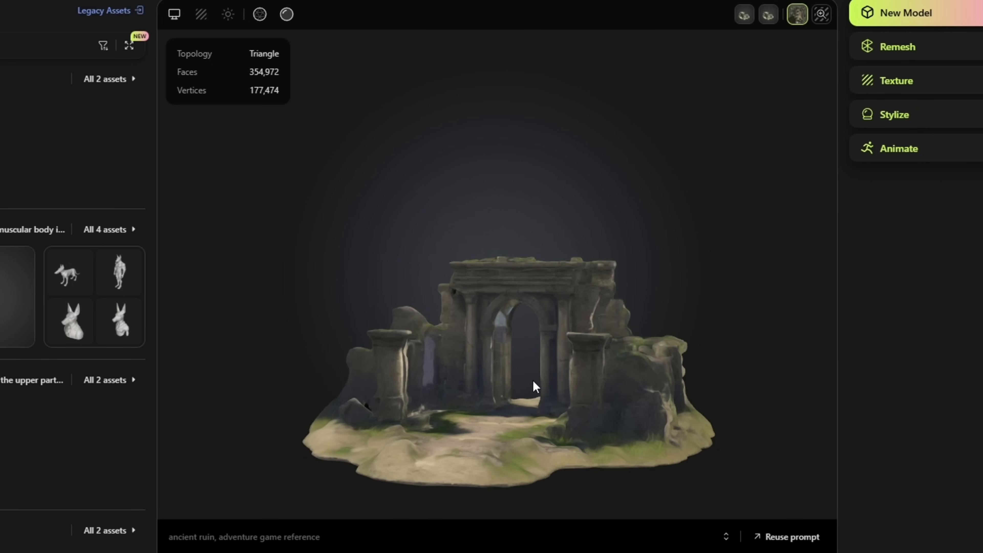
left_click_drag(535, 387, 454, 346)
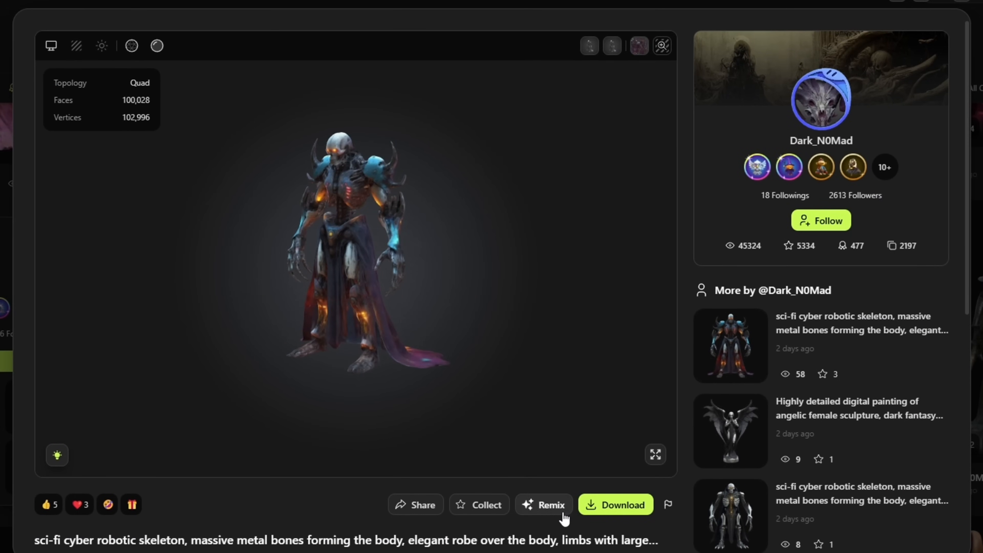
Step: Remix the community robotic skeleton so its cyborg-demon prompt prefills the New Model panel
left_click(544, 505)
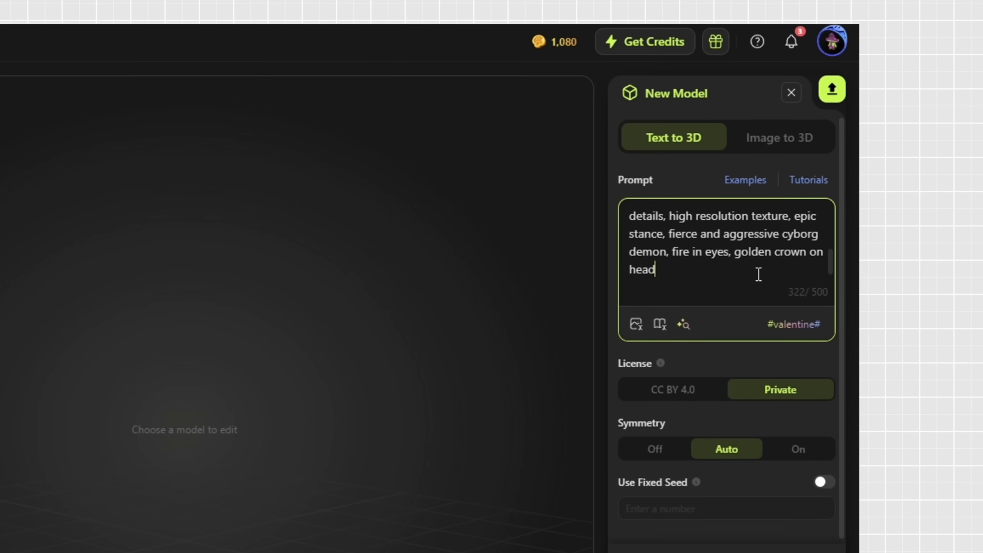
scroll("down", 3)
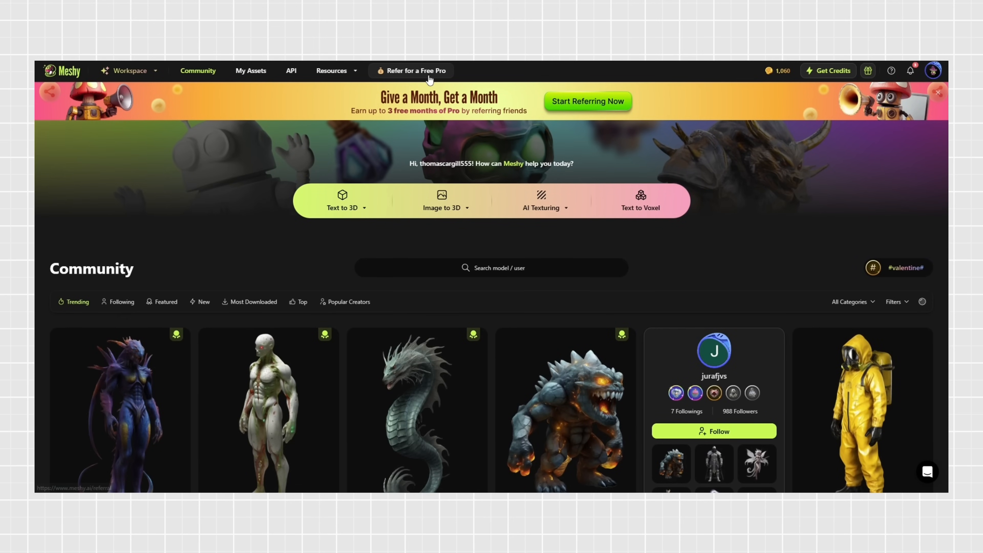
Step: Go to 'Refer for a Free Pro' and view the personal invite link and sharing options
left_click(416, 70)
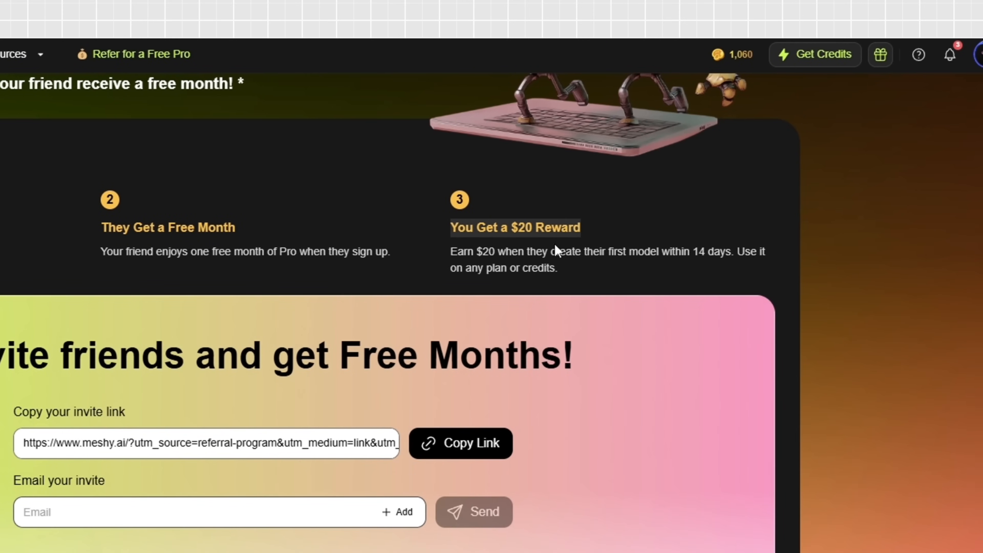
scroll("down", 3)
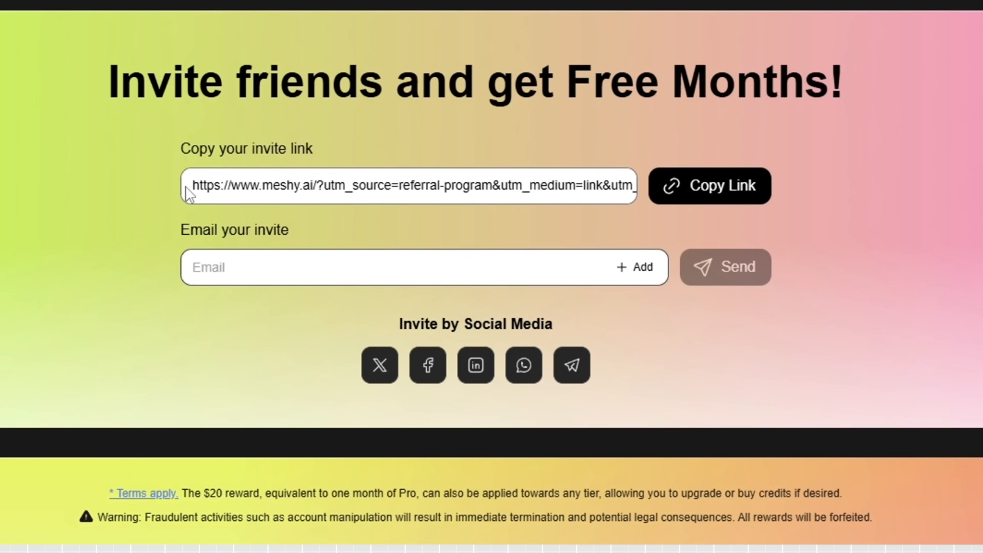